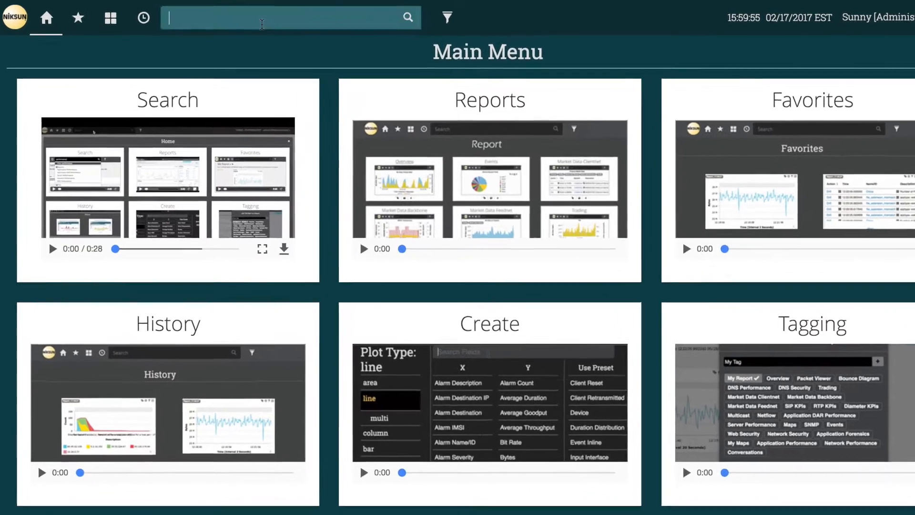
# Search 'sum' and open Reports > Performance Summary from the suggestions.
pyautogui.write('sum')
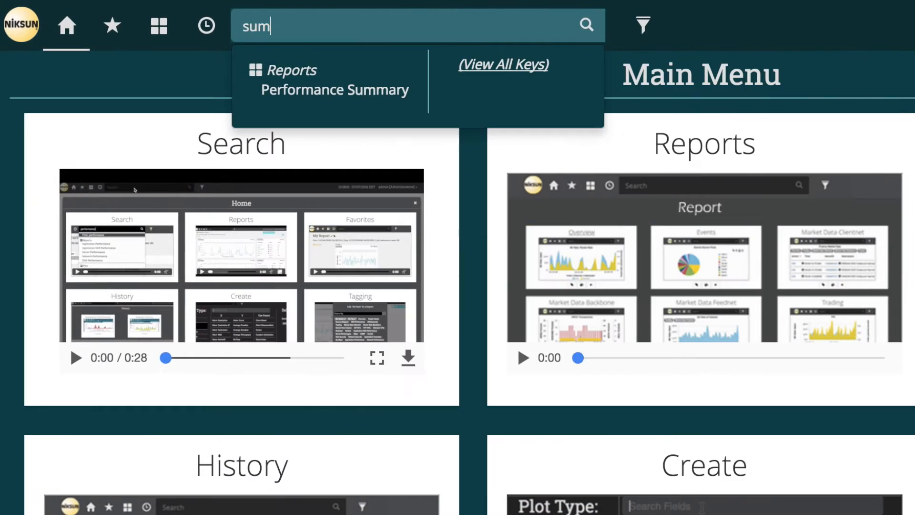
pyautogui.click(335, 90)
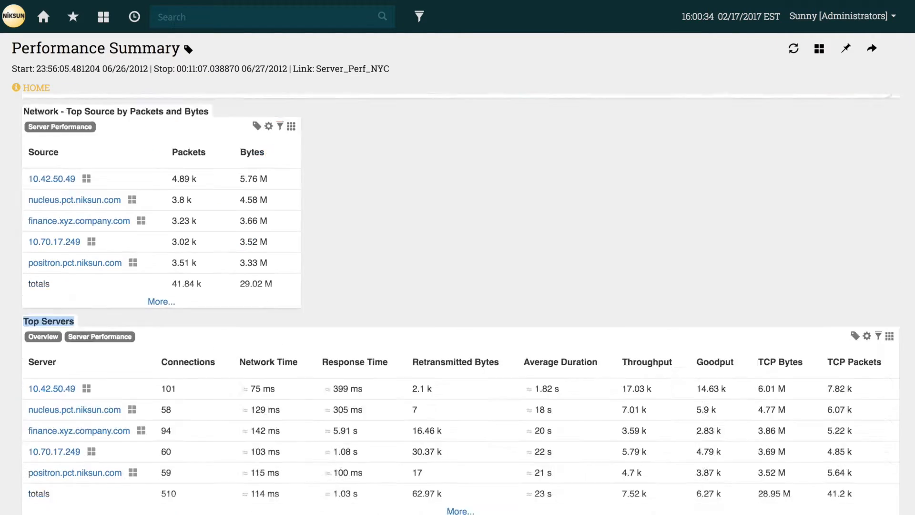
# Sort Top Servers by Network Time descending, then by Response Time.
pyautogui.scroll(-3)
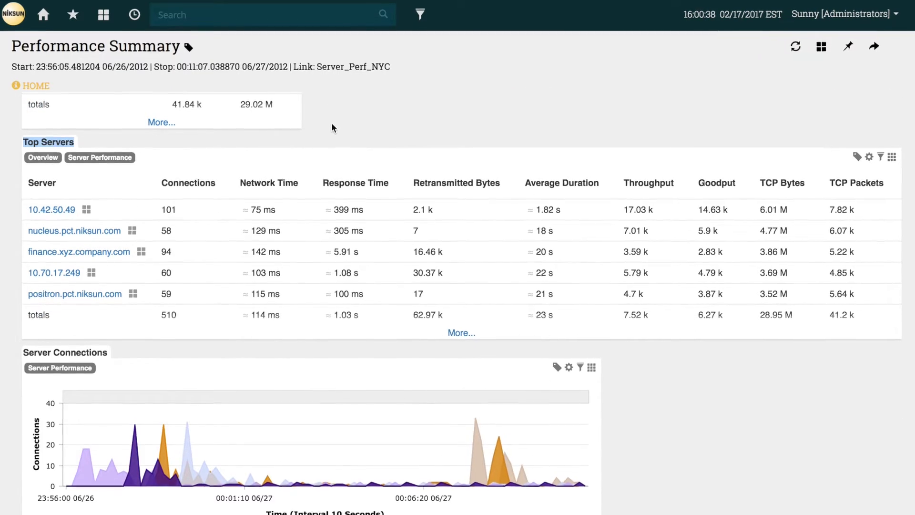
pyautogui.scroll(-3)
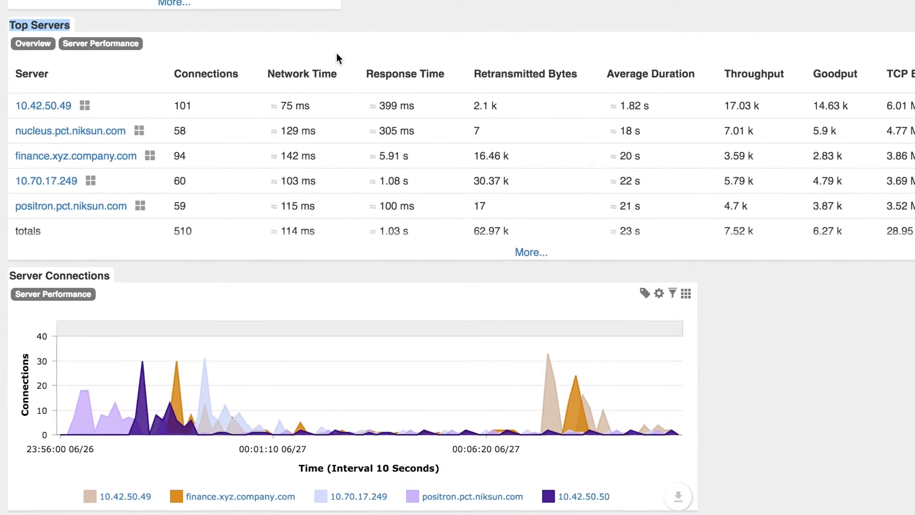
pyautogui.click(302, 73)
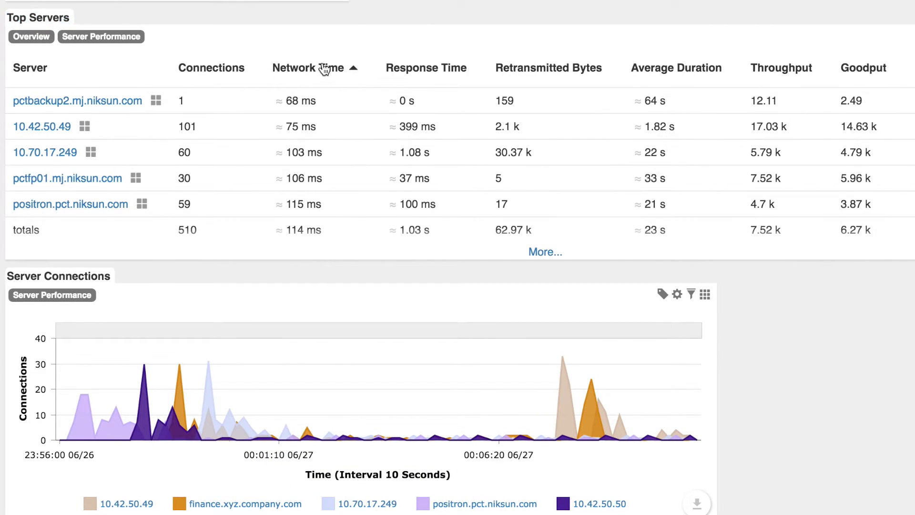
pyautogui.click(308, 68)
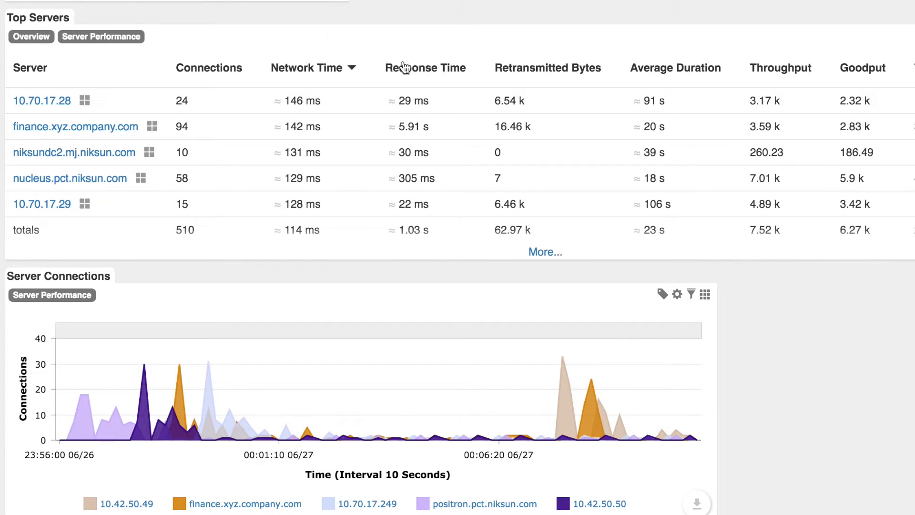
pyautogui.click(420, 68)
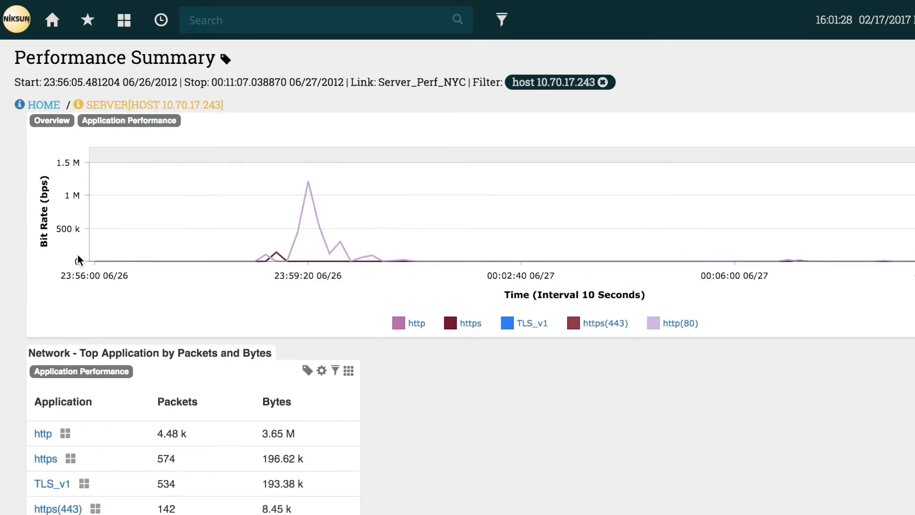
# Scroll the host-filtered summary through Top Applications to the TCP Connections table.
pyautogui.scroll(-3)
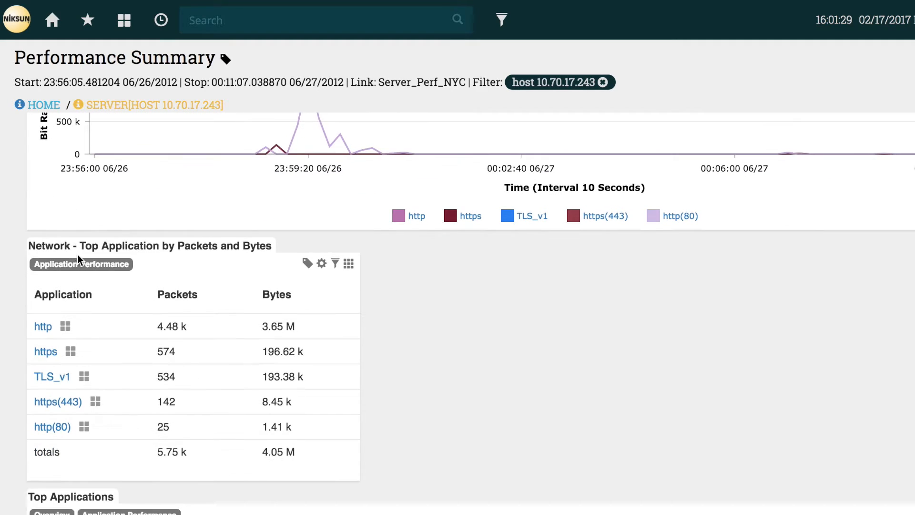
pyautogui.scroll(-3)
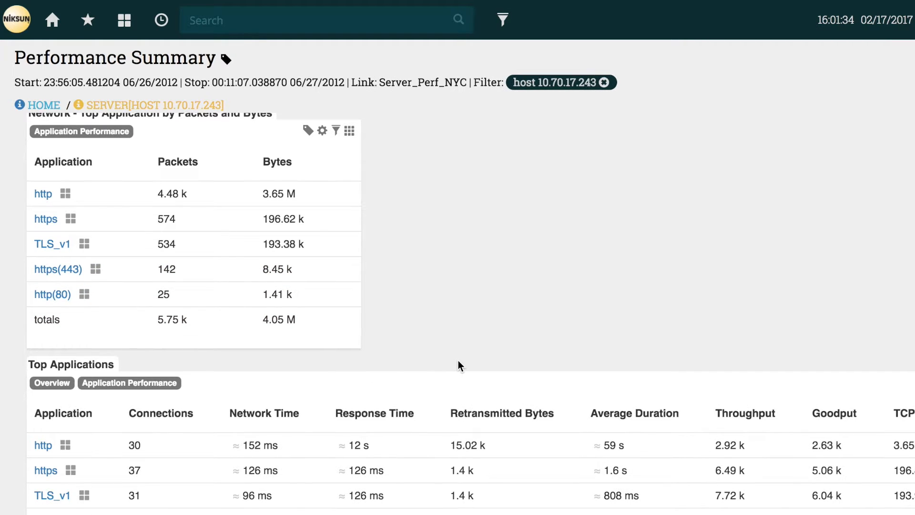
pyautogui.scroll(-3)
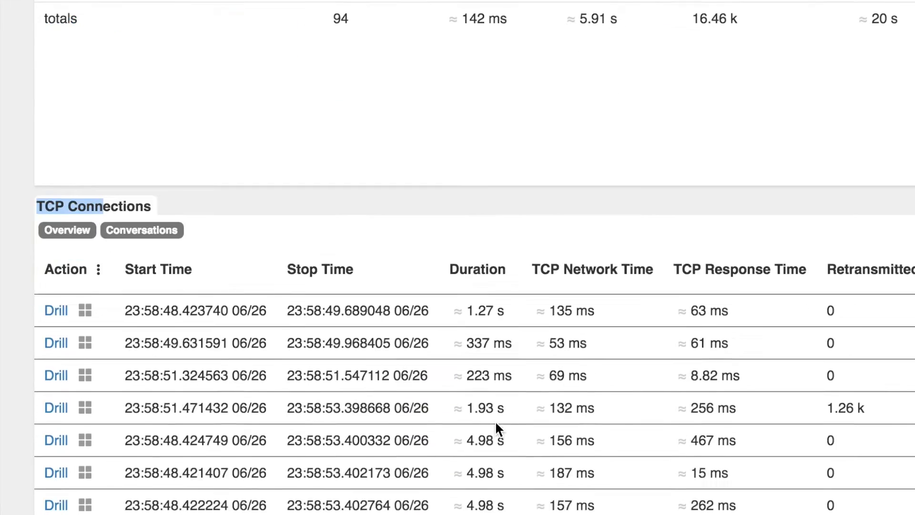
# Sort TCP connections by response time descending and drill into the slowest 283-second session.
pyautogui.scroll(-3)
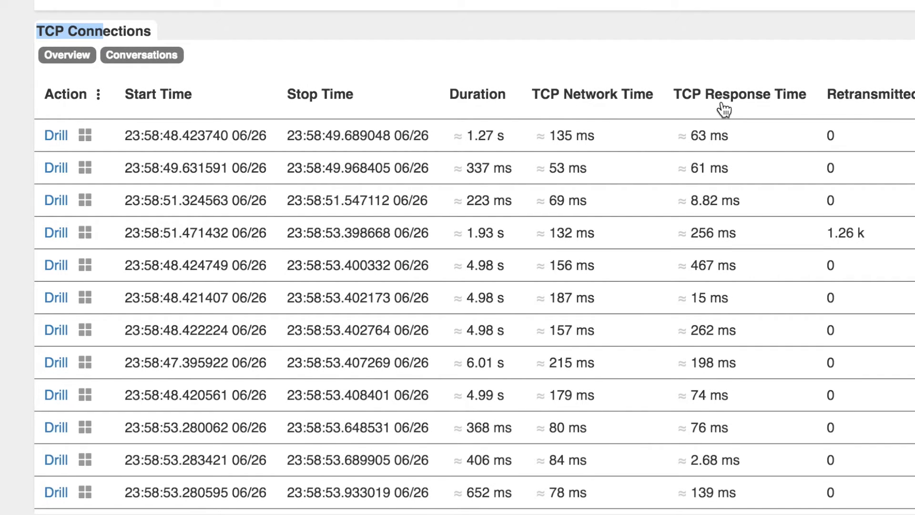
pyautogui.scroll(-3)
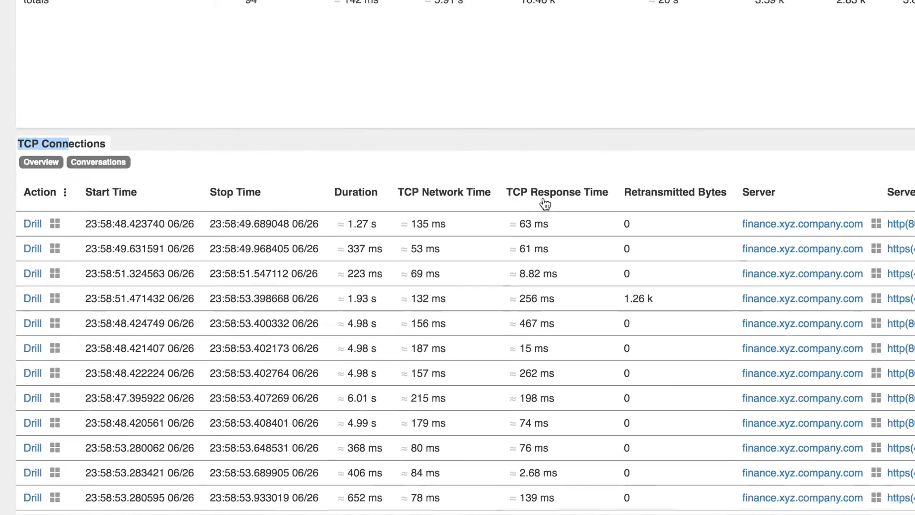
pyautogui.click(556, 192)
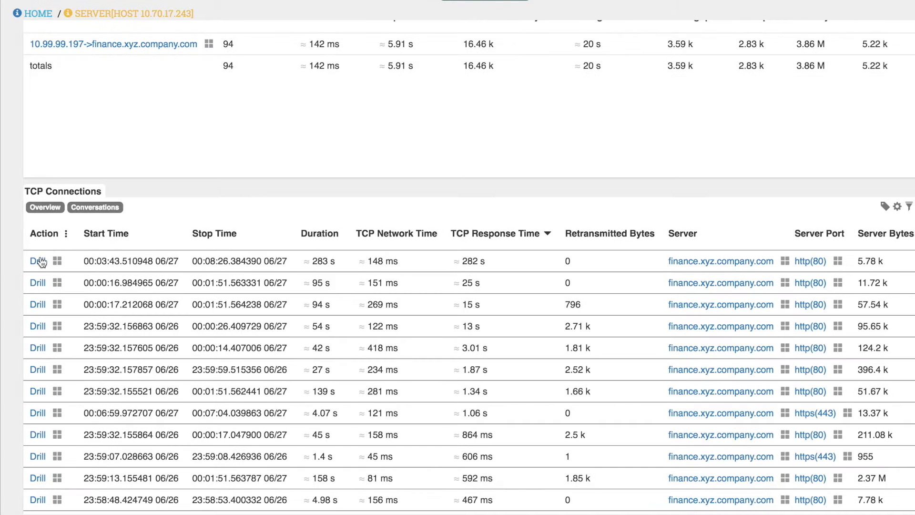
pyautogui.click(37, 261)
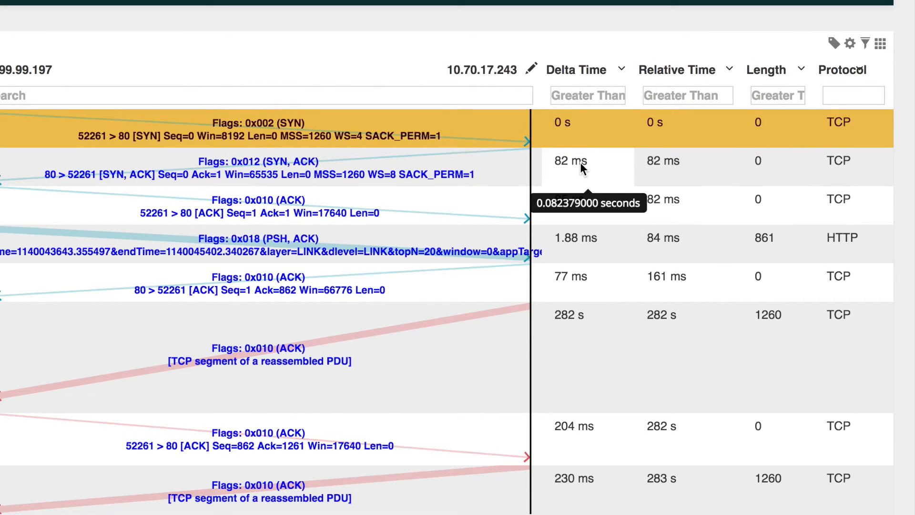
pyautogui.moveTo(595, 227)
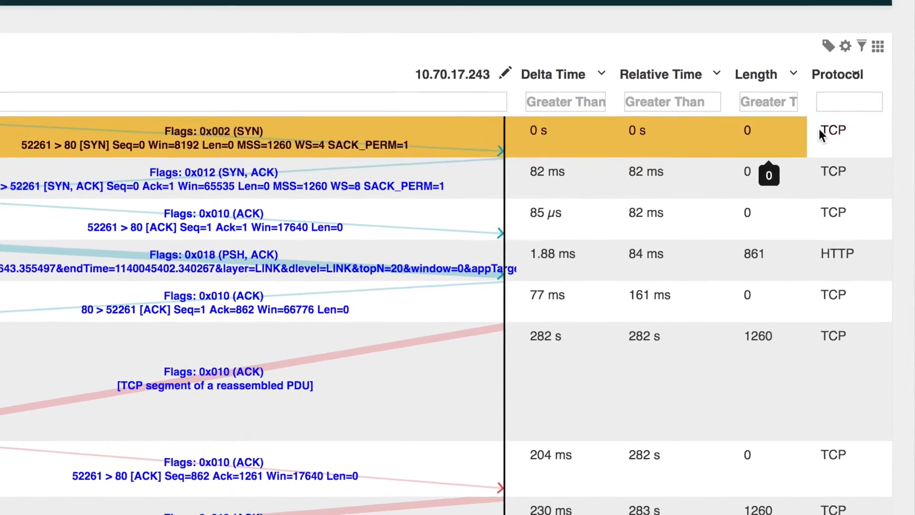
# Filter the bounce diagram's Protocol column to 'http'.
pyautogui.write('h')
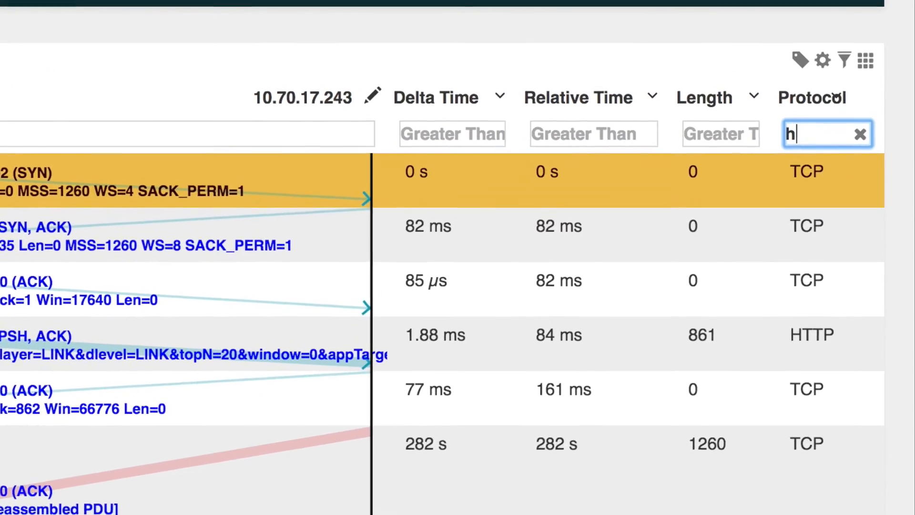
pyautogui.write('tt')
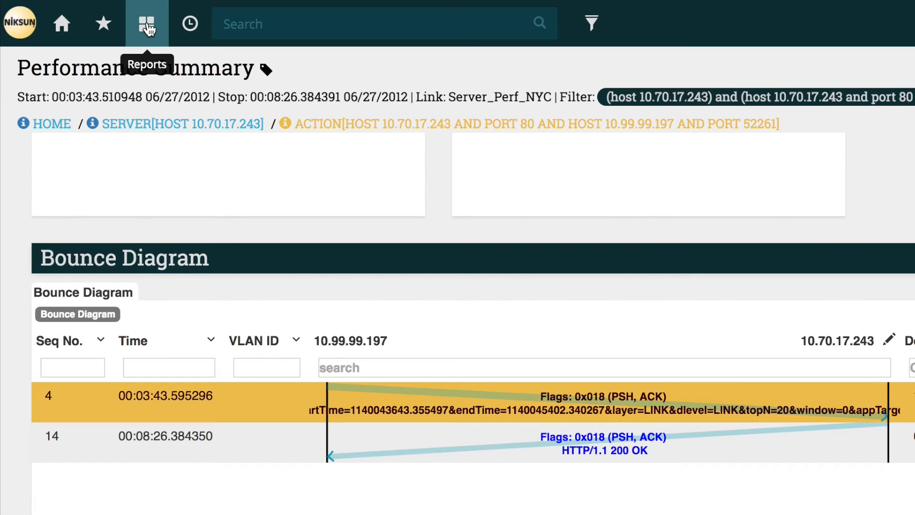
# Open the Events report from the Reports list.
pyautogui.click(146, 23)
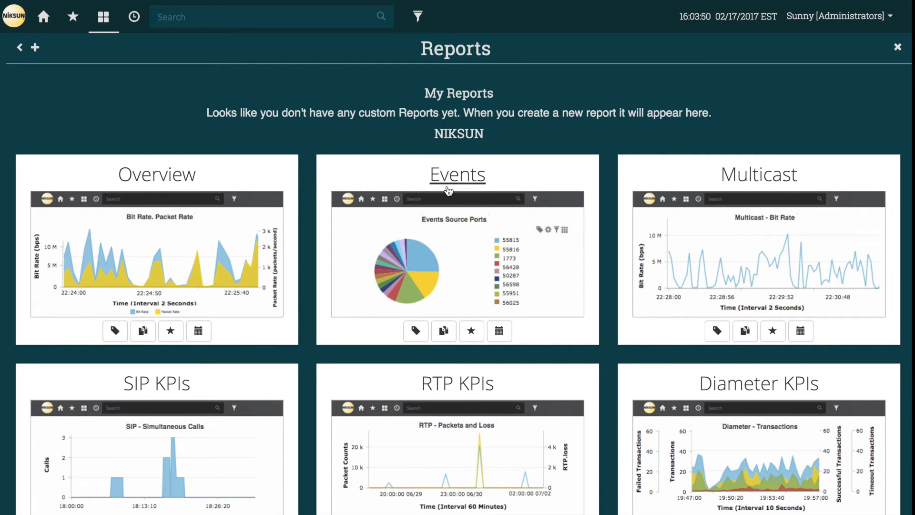
pyautogui.click(457, 173)
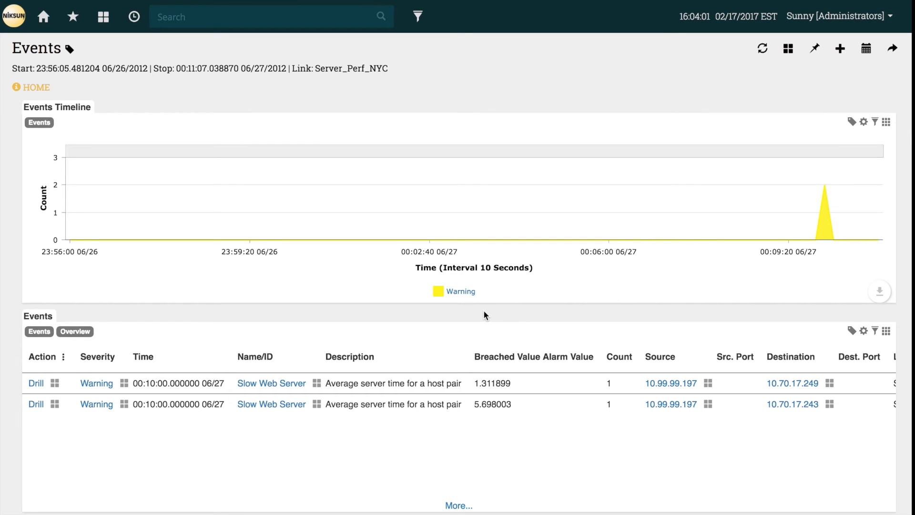
# Drill into the second Slow Web Server warning for host 10.70.17.243.
pyautogui.scroll(-3)
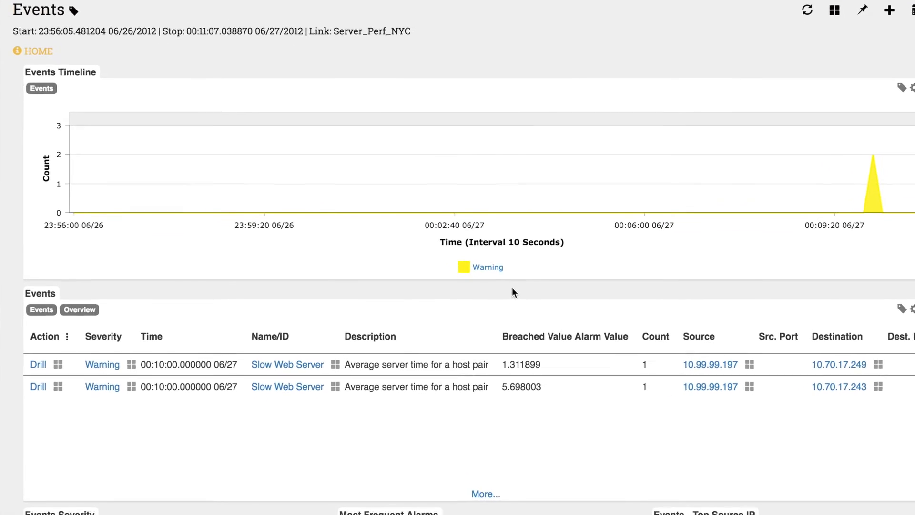
pyautogui.scroll(-3)
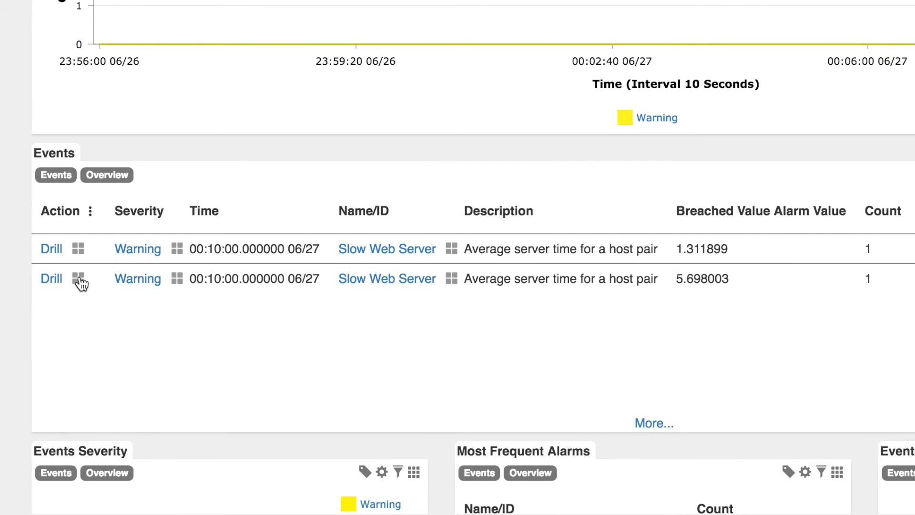
pyautogui.click(79, 278)
pyautogui.write('t')
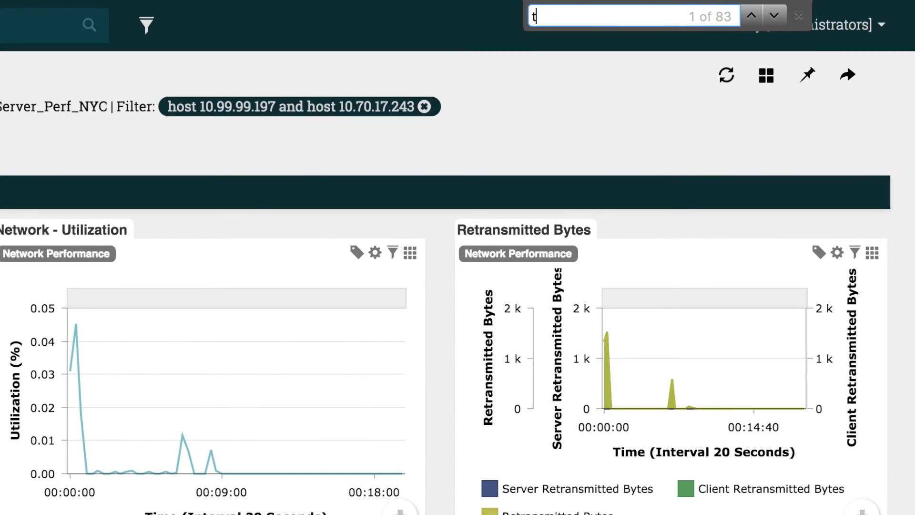
# Find 'tcp conn', then sort TCP Connections by response time with the 282-second one first.
pyautogui.write('cp conn')
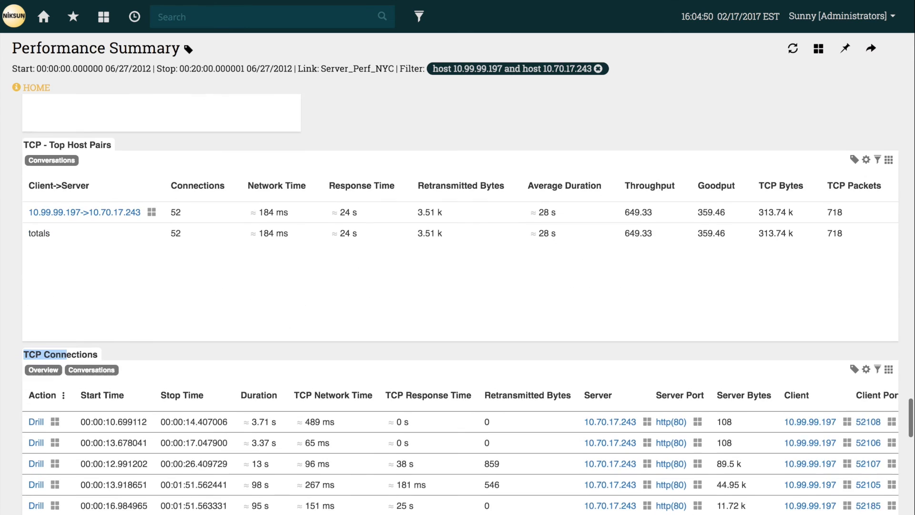
pyautogui.scroll(-3)
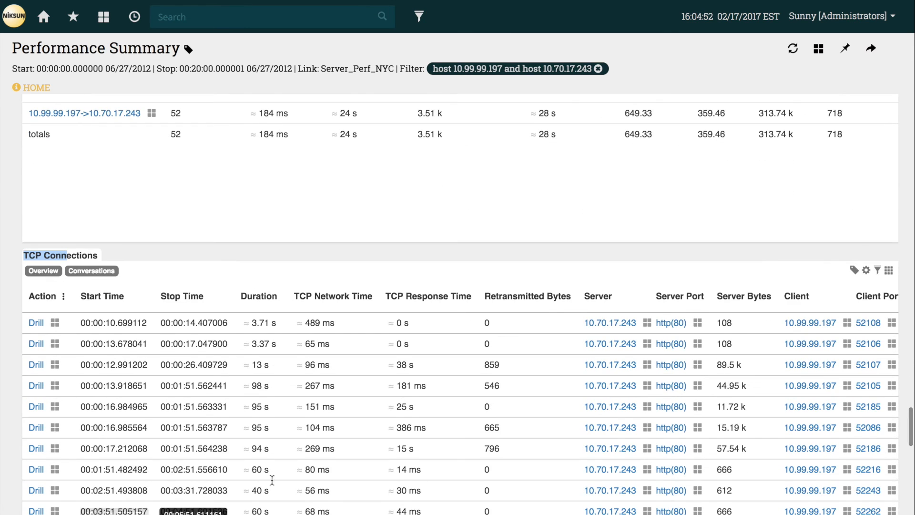
pyautogui.click(422, 295)
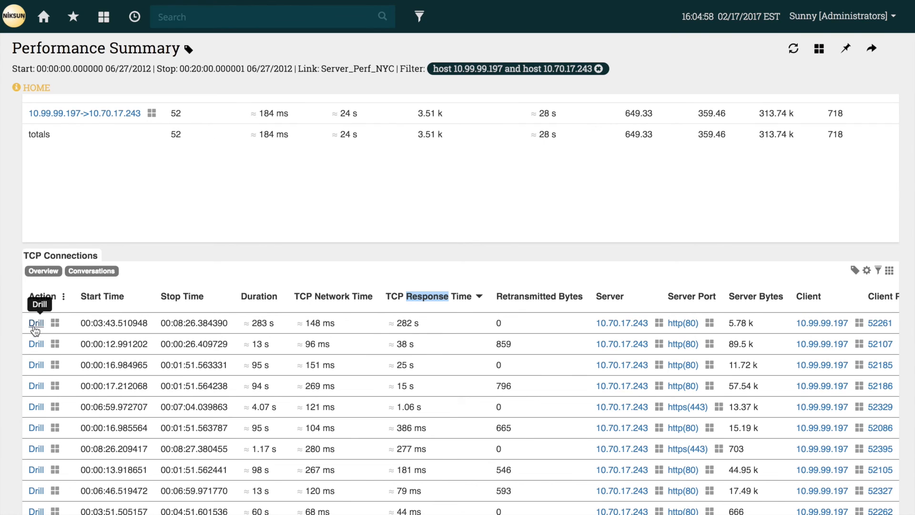